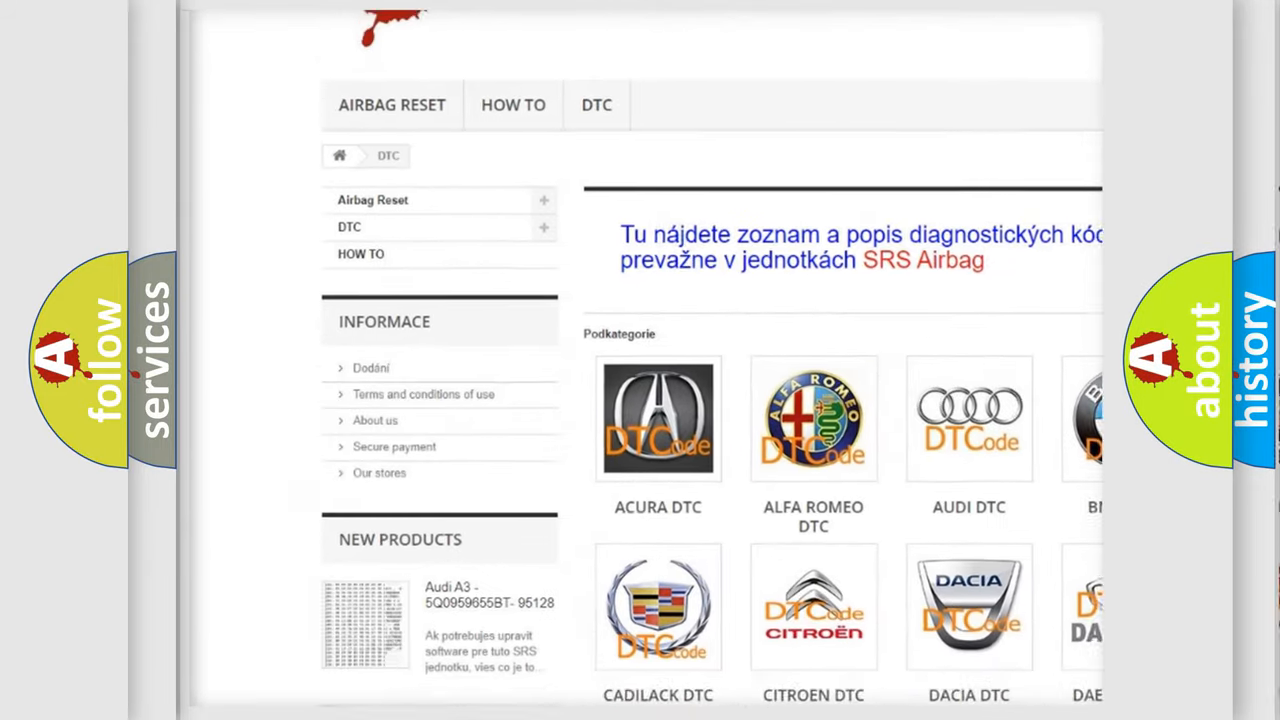
{"action": "scroll", "scroll_direction": "down", "scroll_amount": 3}
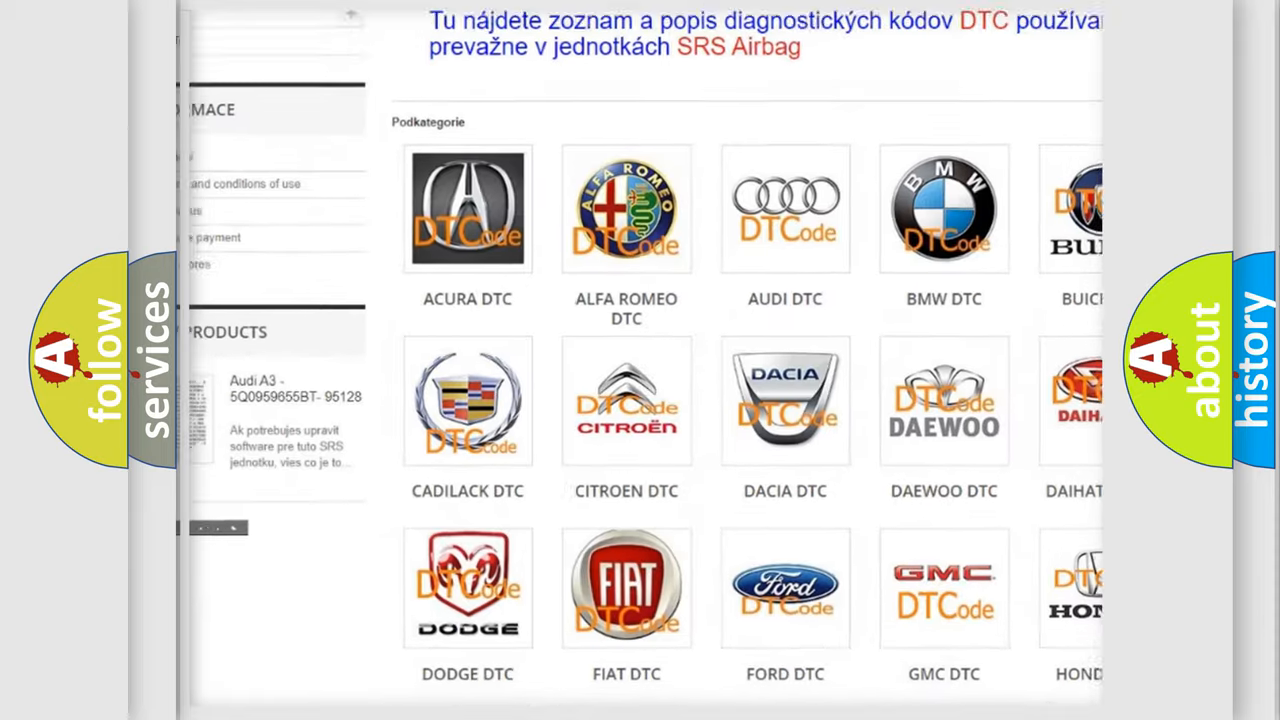
{"action": "scroll", "scroll_direction": "down", "scroll_amount": 3}
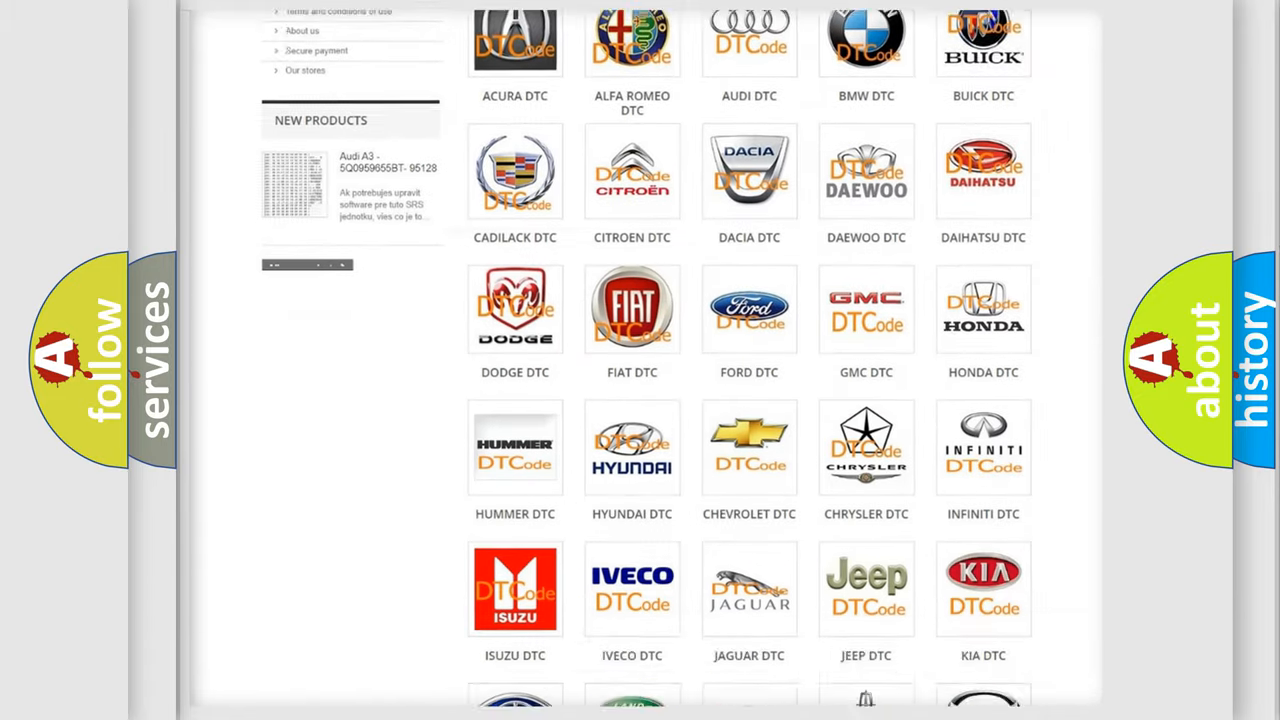
{"action": "scroll", "scroll_direction": "down", "scroll_amount": 3}
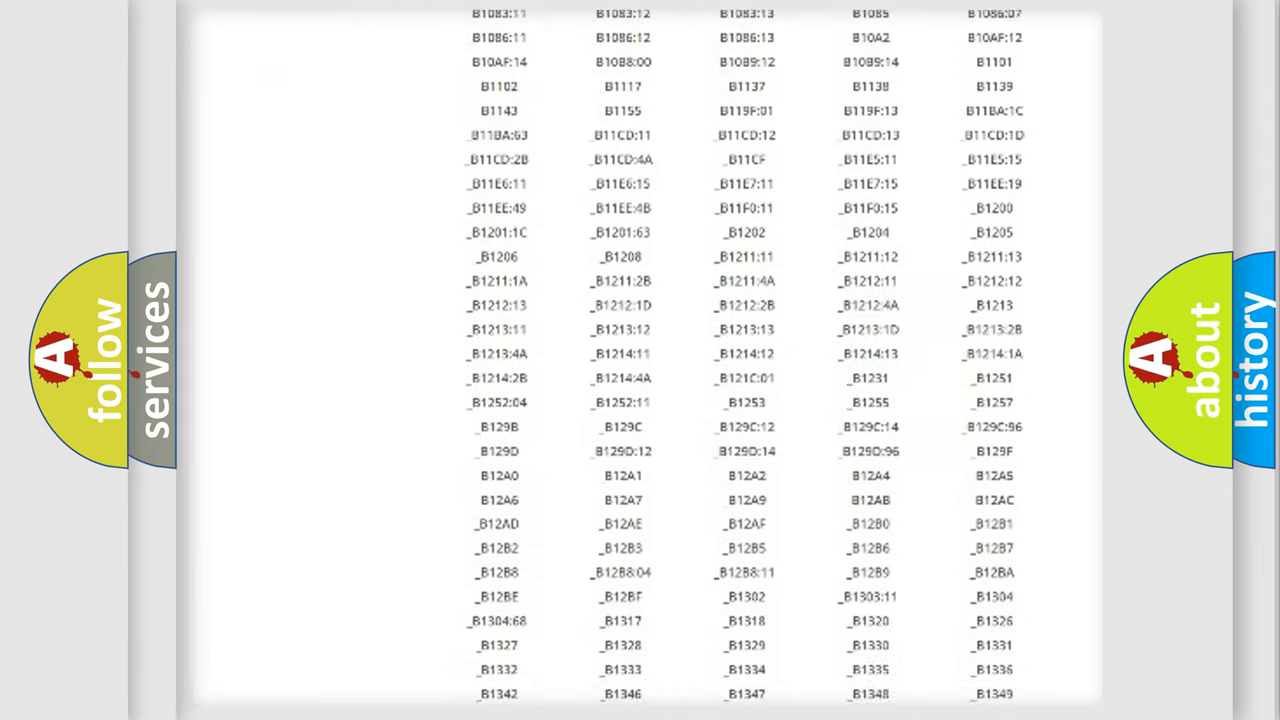
{"action": "scroll", "scroll_direction": "down", "scroll_amount": 3}
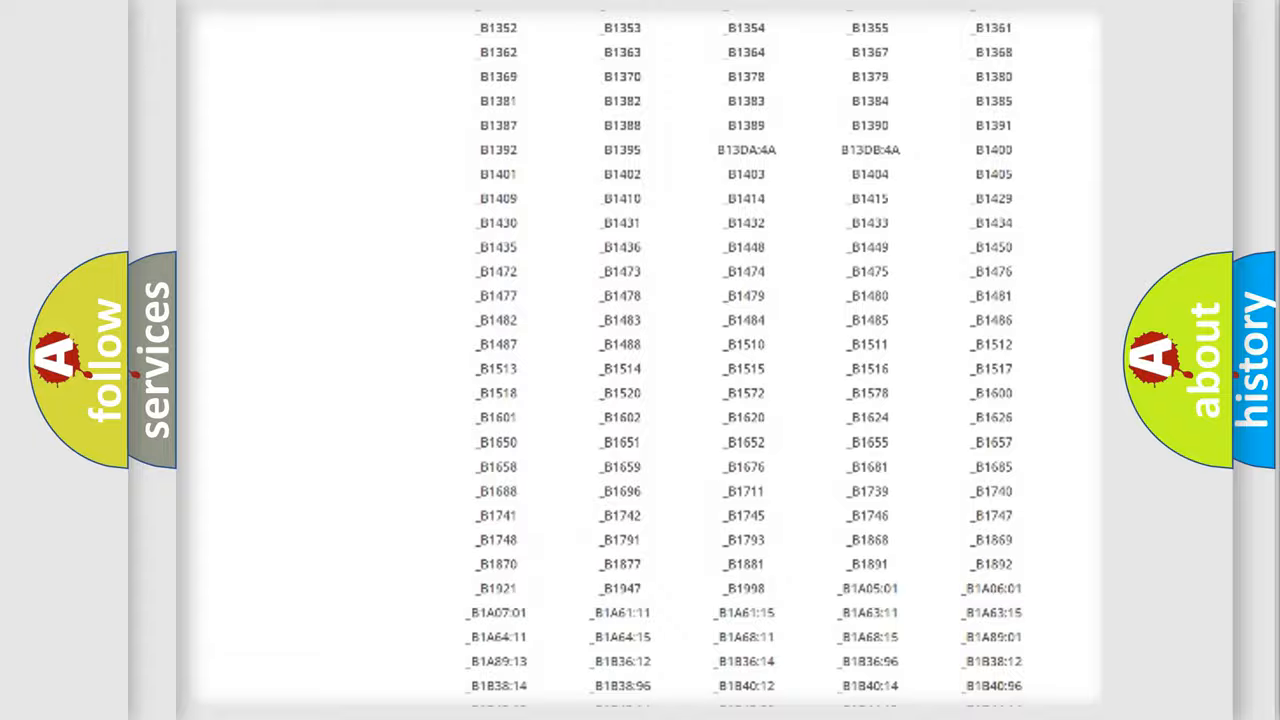